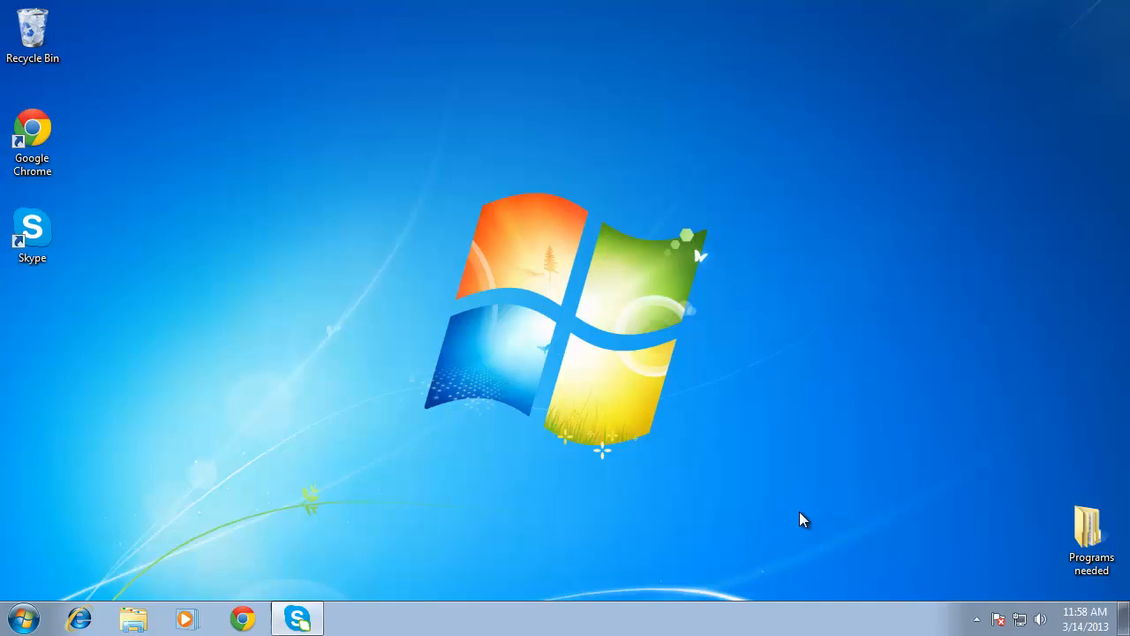
Step: Open Control Panel from the Start menu
click(23, 617)
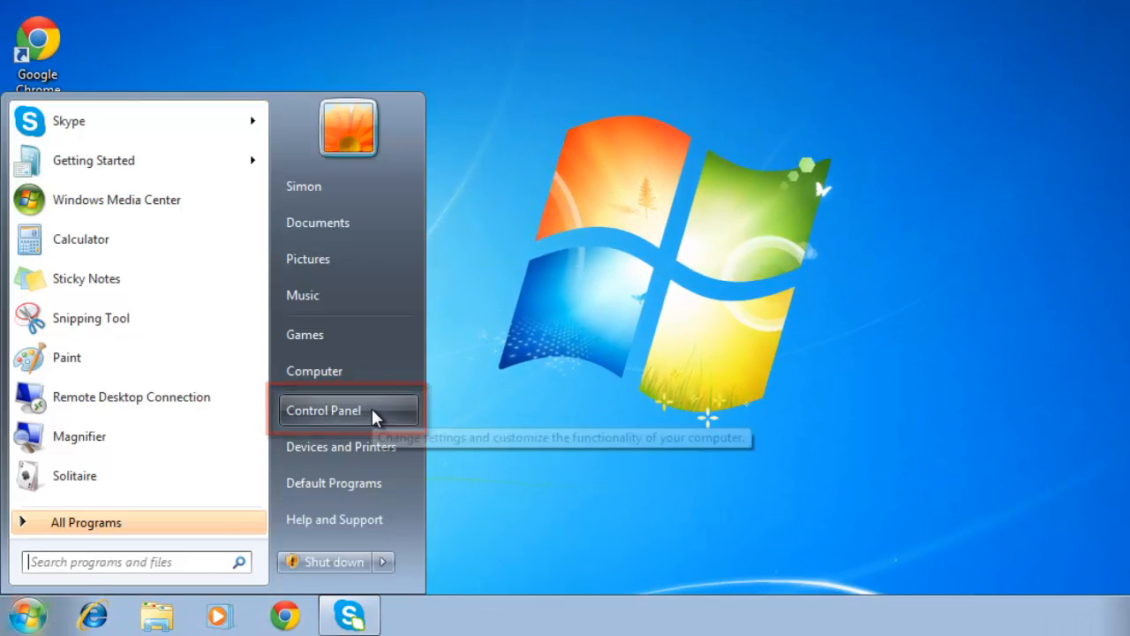
click(322, 410)
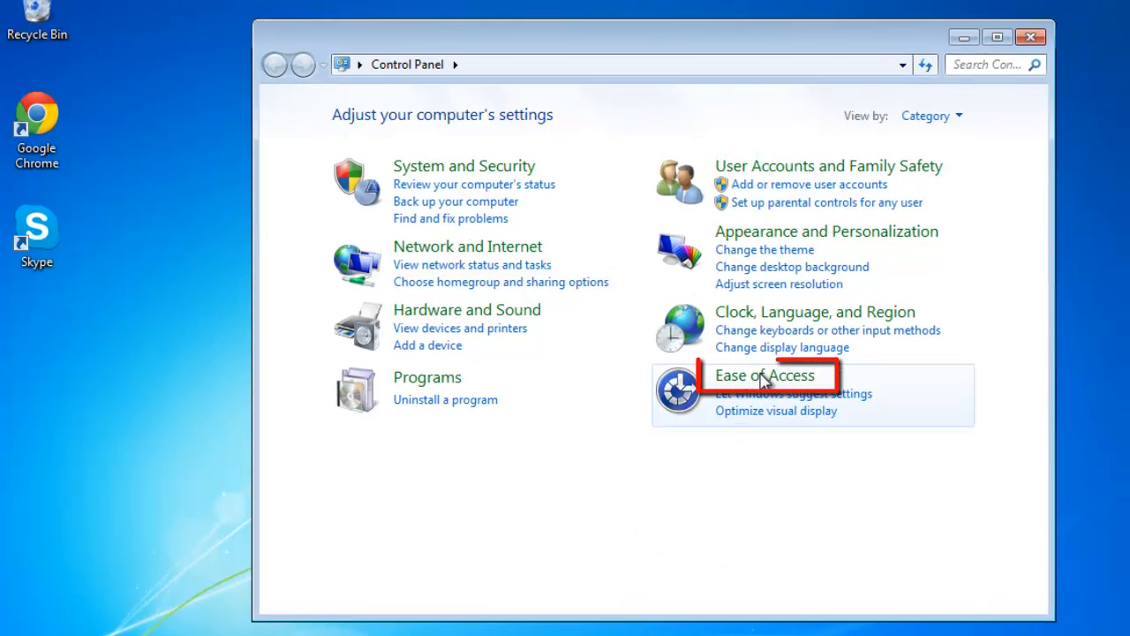
Step: Launch 'Start speech recognition' from the Ease of Access category
click(764, 375)
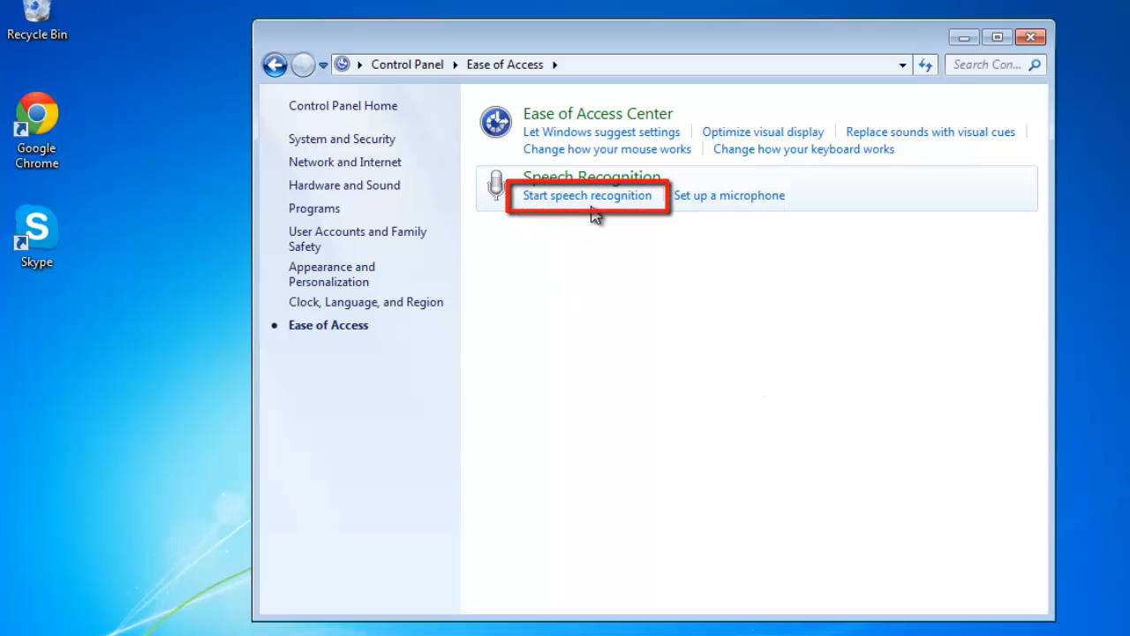
click(588, 195)
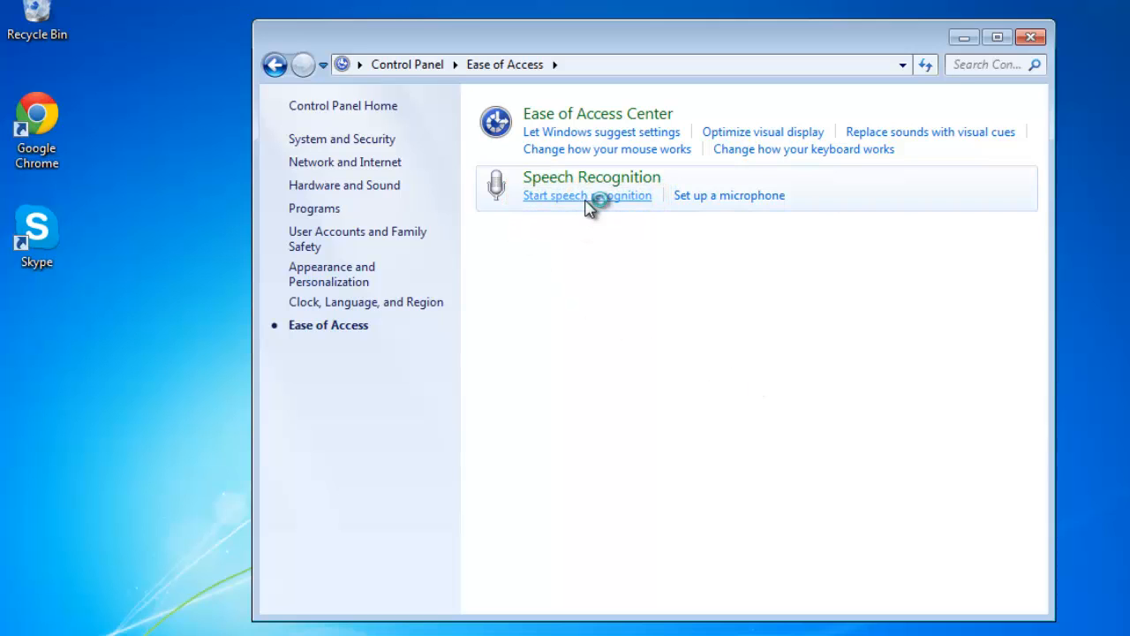
click(586, 195)
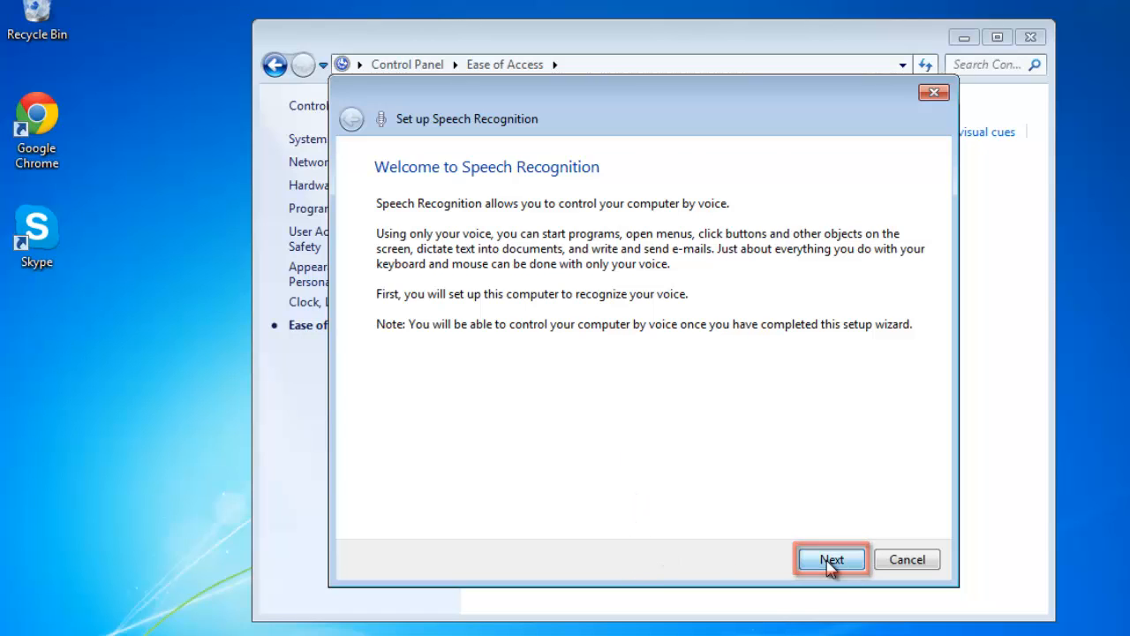
Step: Advance the wizard with Headset Microphone selected, accepting placement advice and the volume check
click(831, 559)
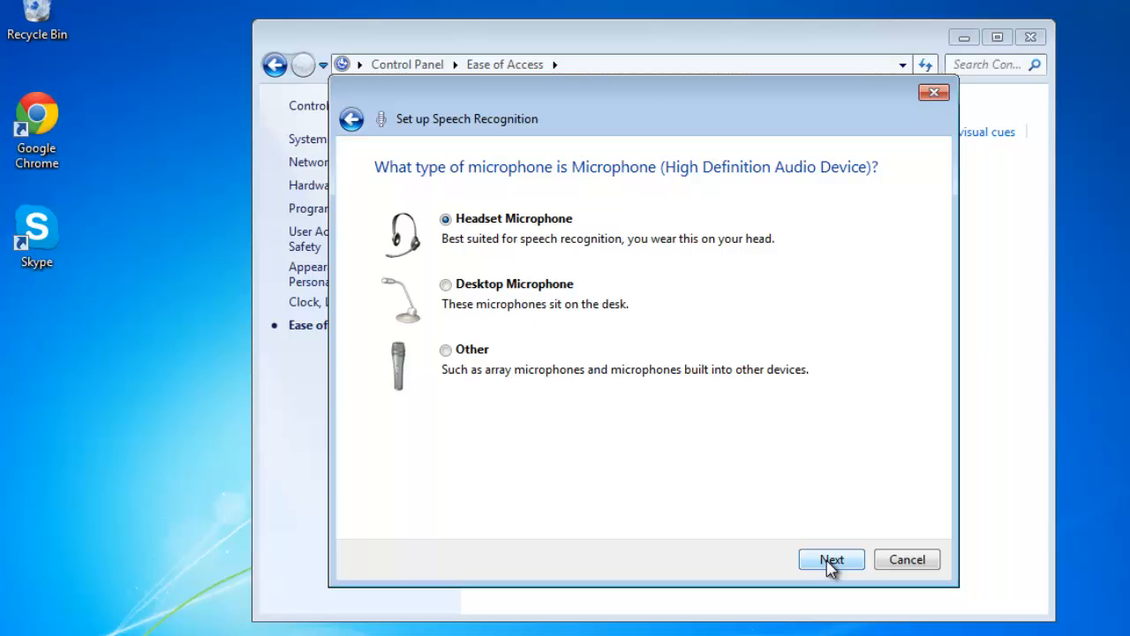
click(830, 559)
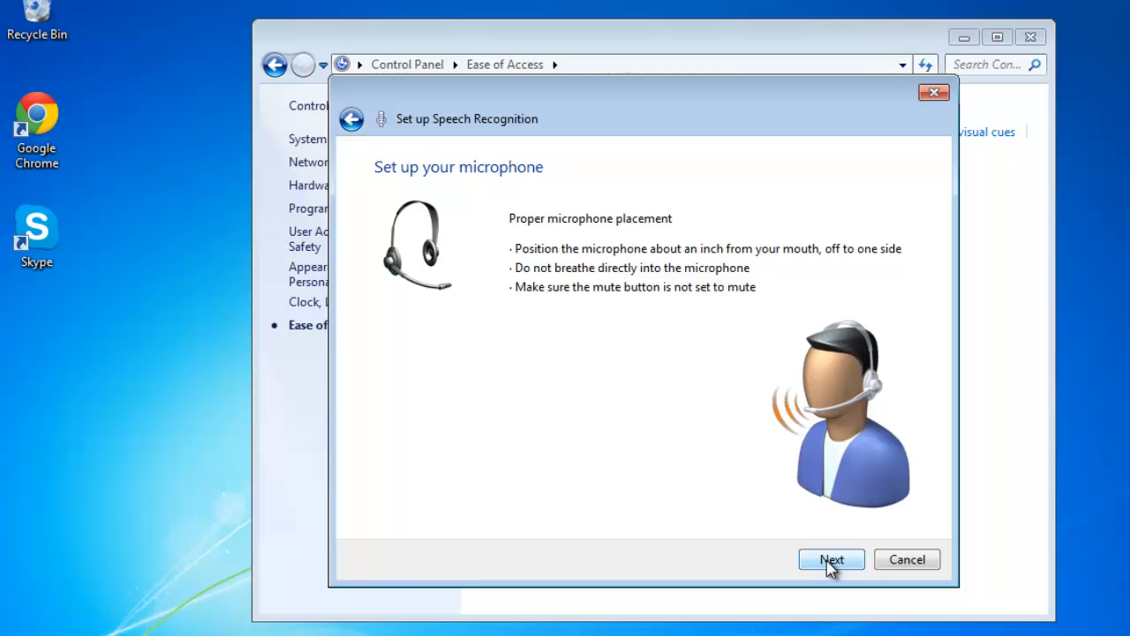
click(830, 559)
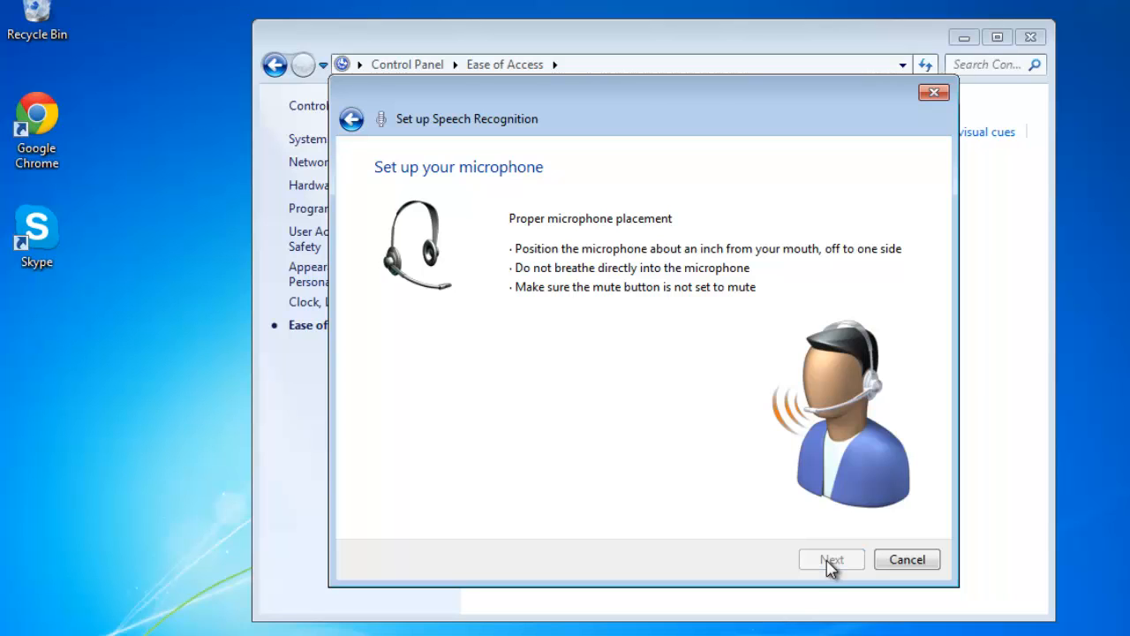
click(831, 559)
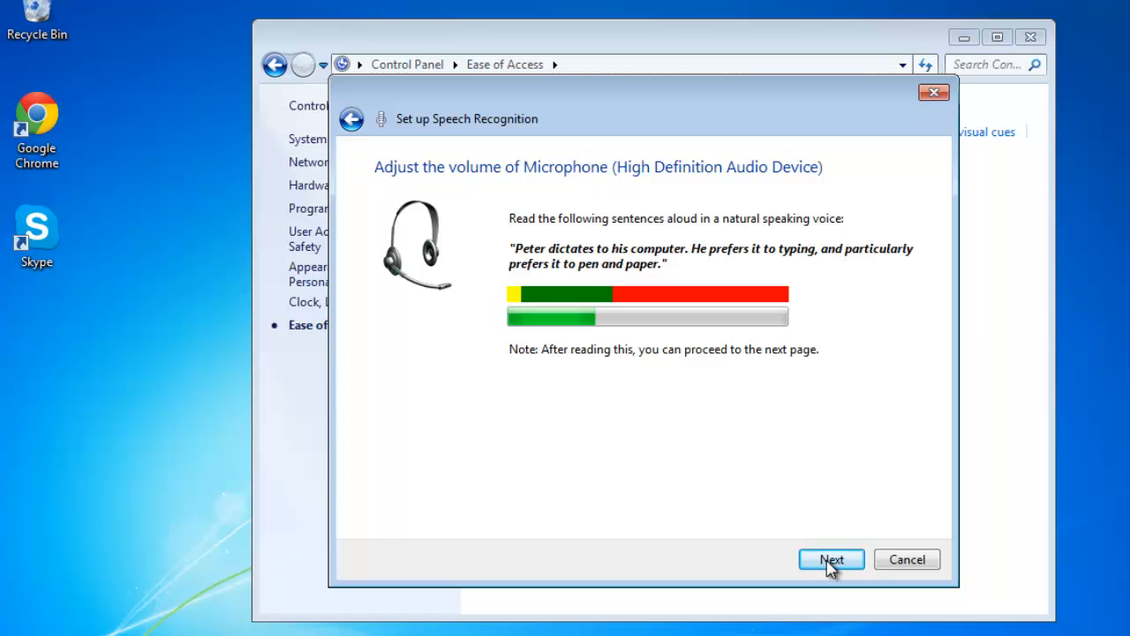
click(831, 559)
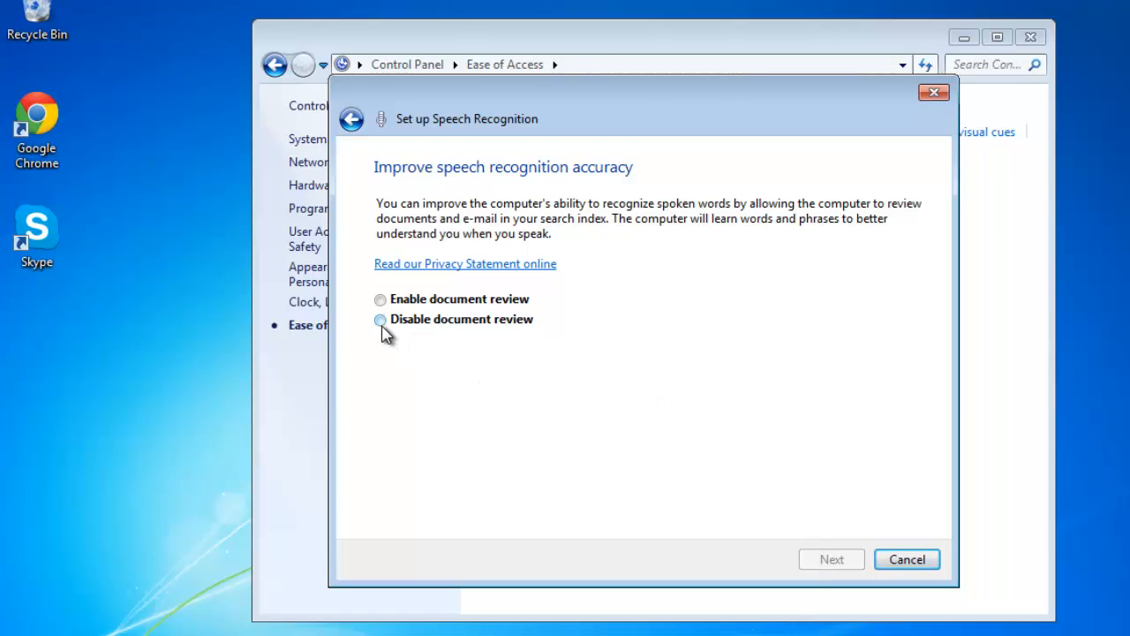
Step: Disable document review and move past the reference card page
click(381, 319)
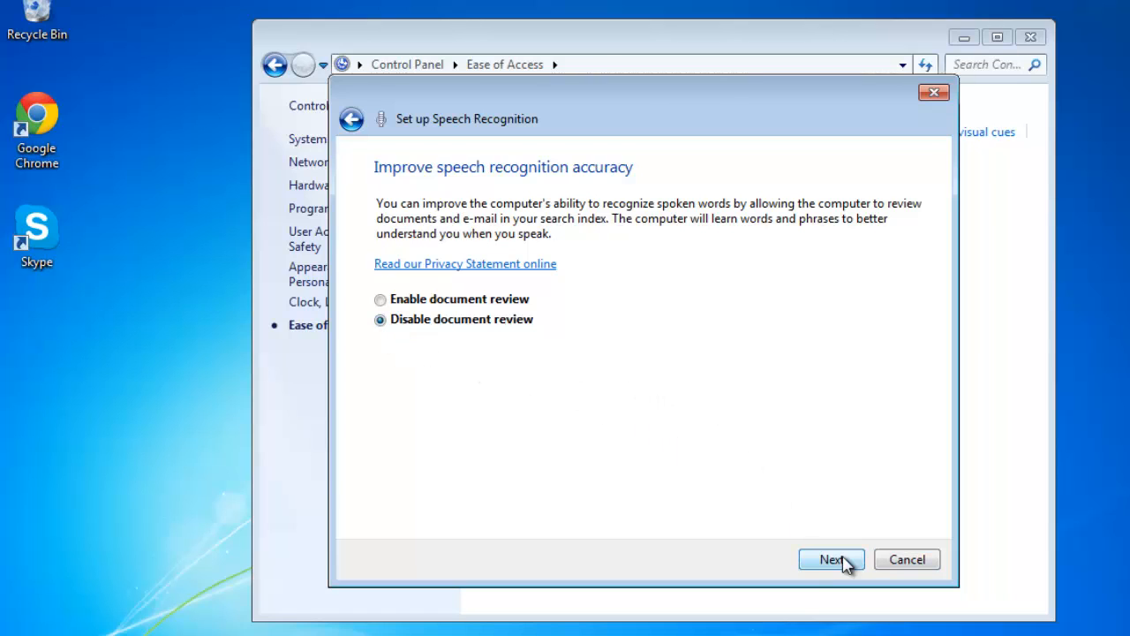
click(831, 559)
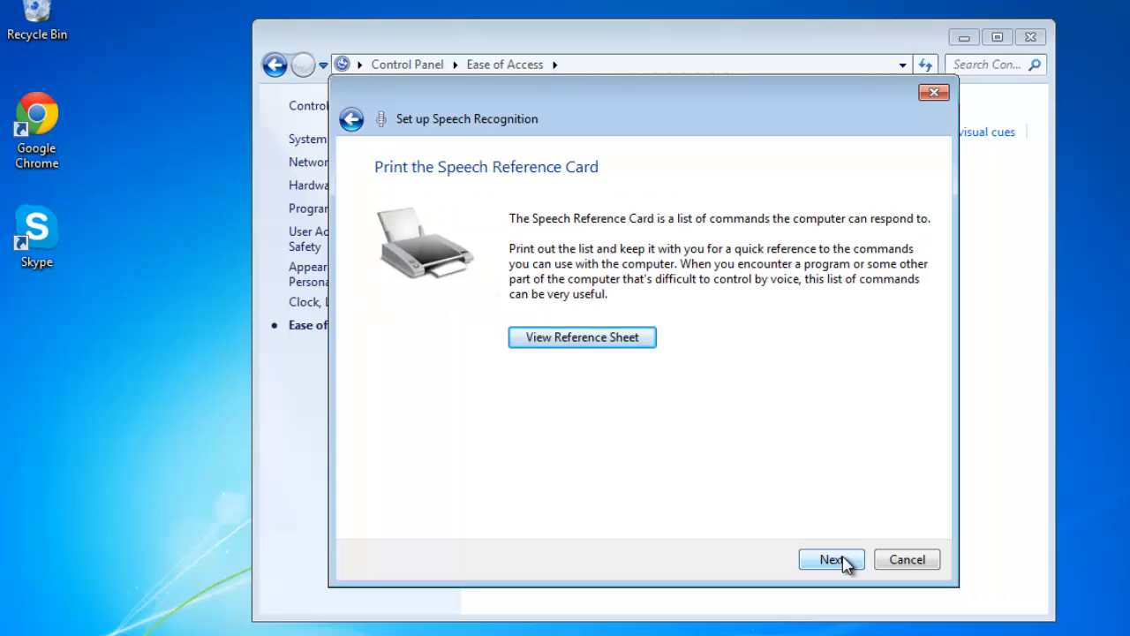
click(831, 559)
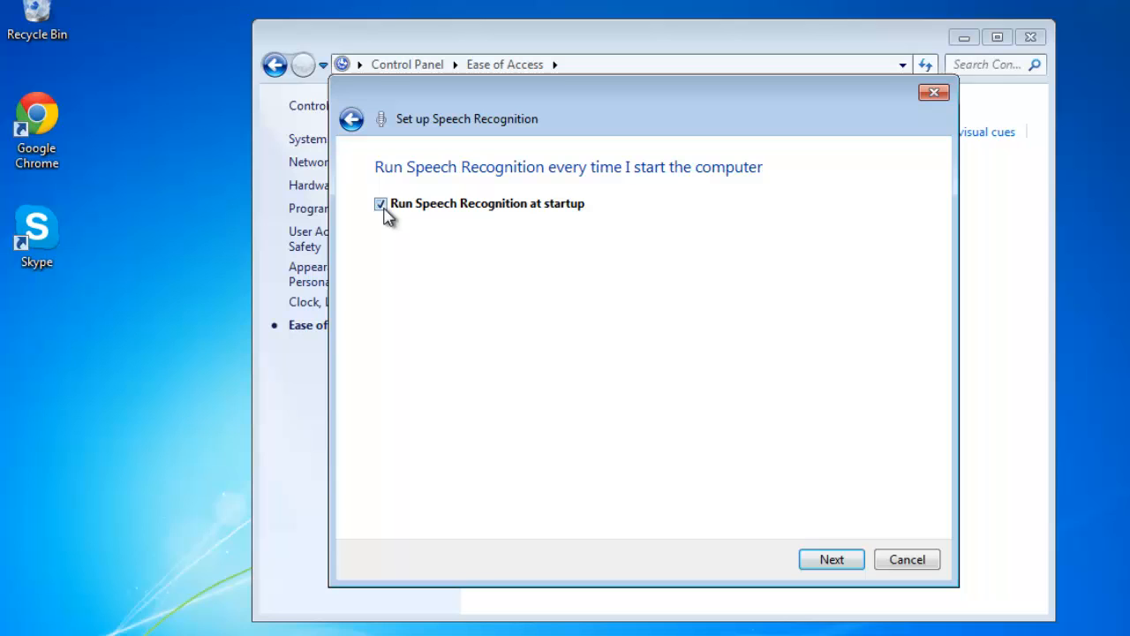
Step: Turn off running Speech Recognition at startup and skip the tutorial
click(381, 203)
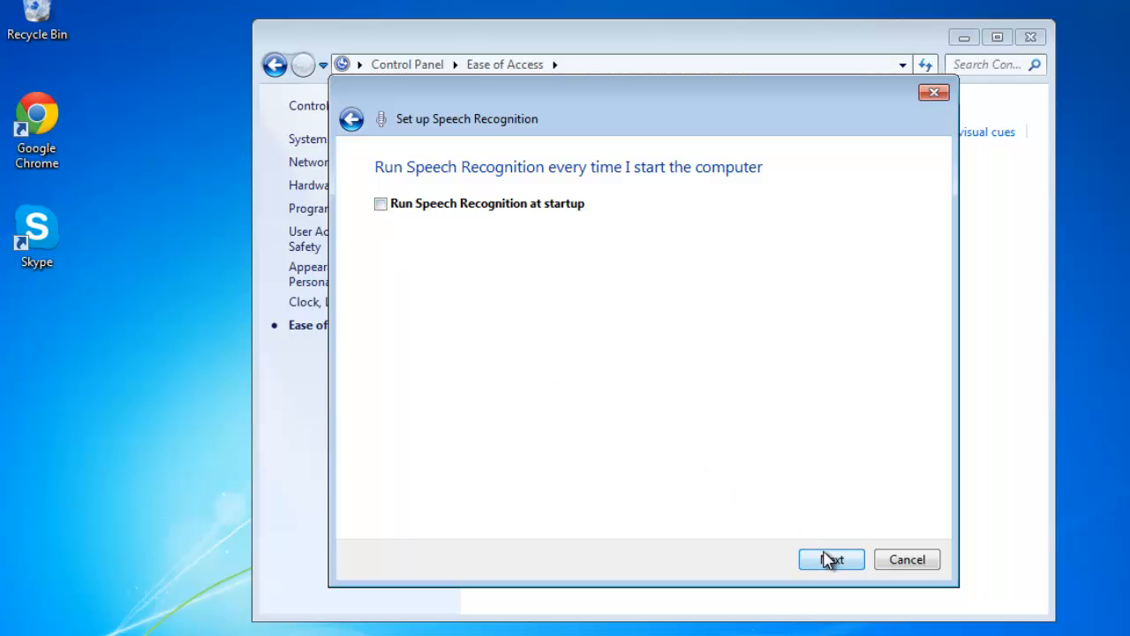
click(831, 559)
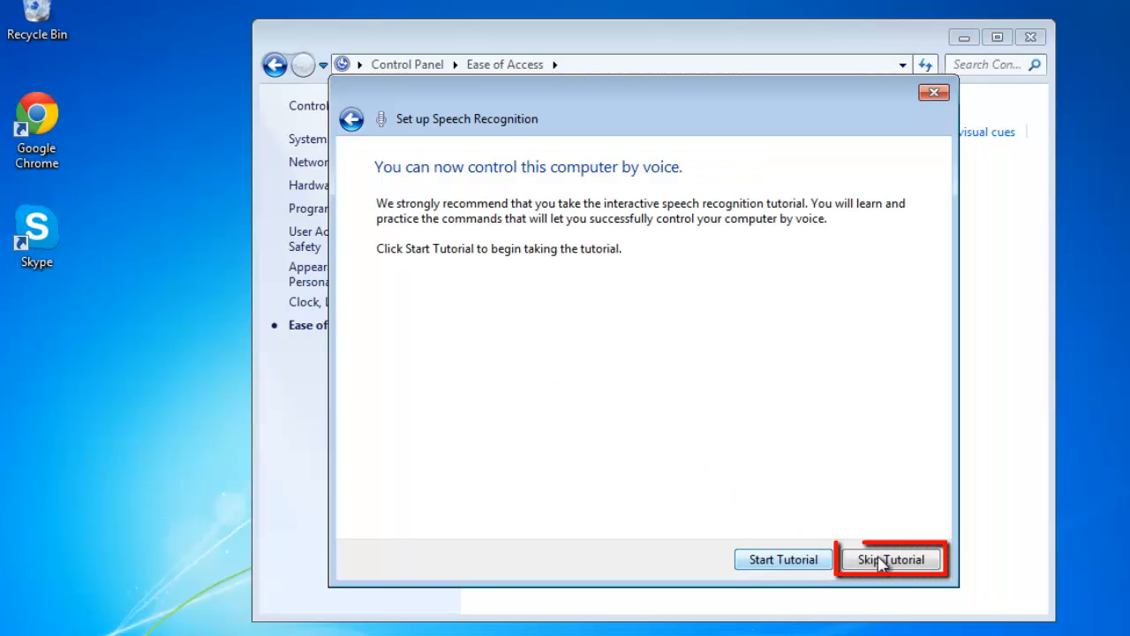
click(890, 559)
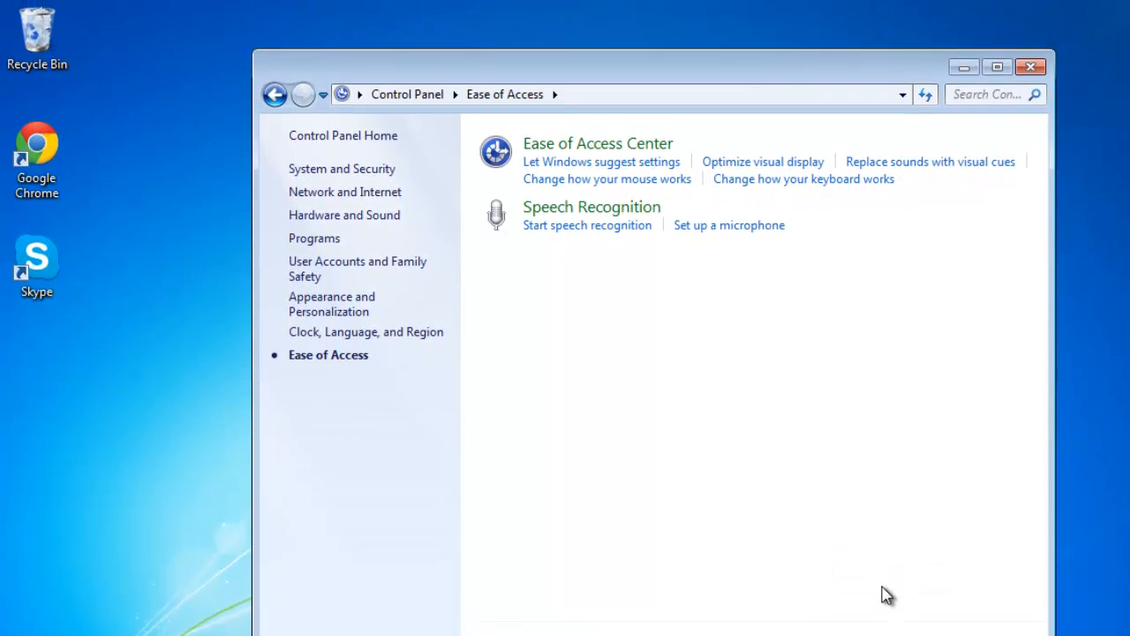
Step: Switch the Speech Recognition microphone bar at the top to Listening
click(587, 227)
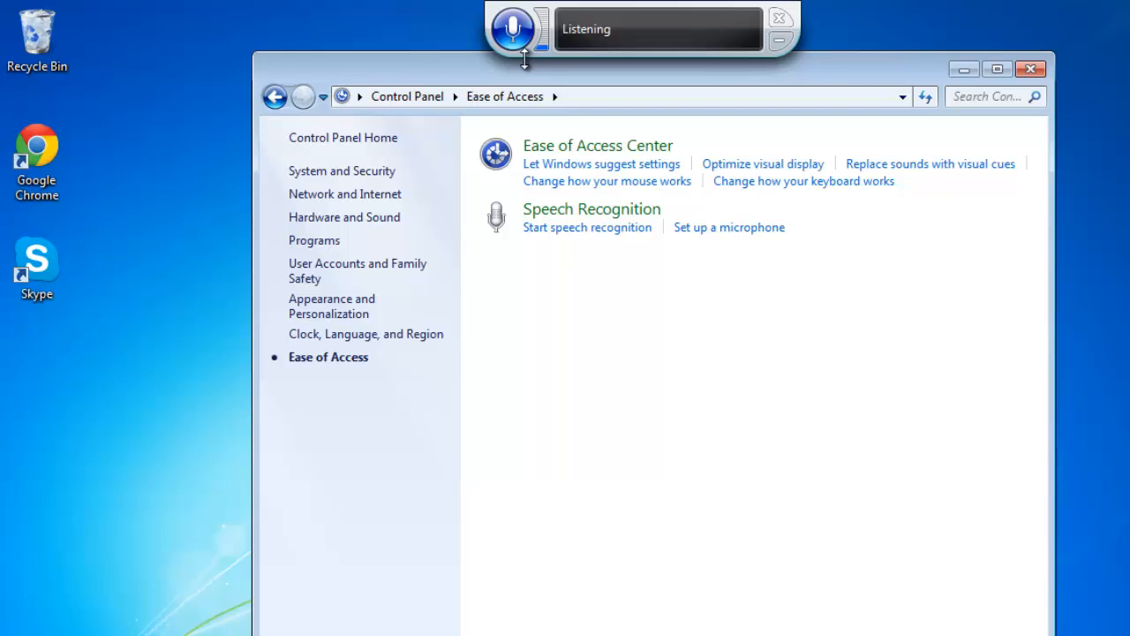
mouse_move(560, 150)
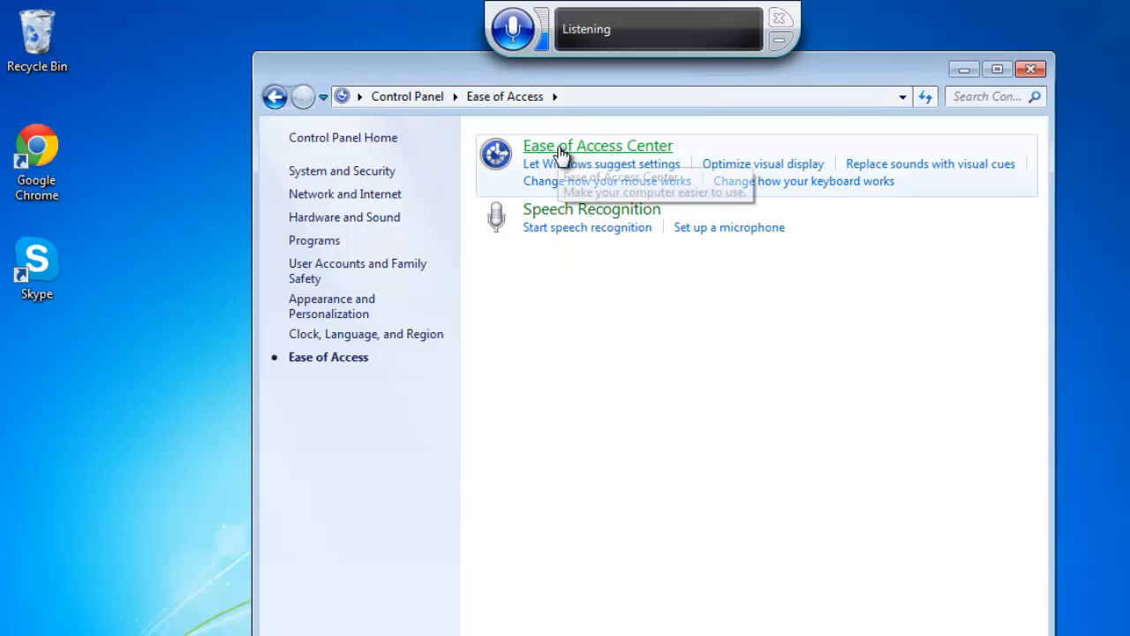